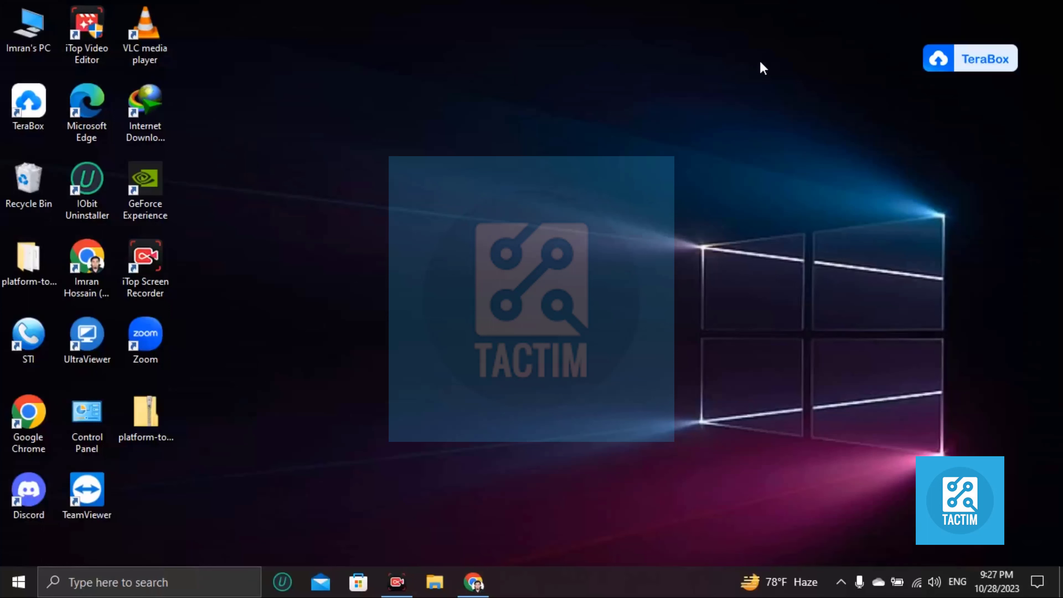
{"action": "mouse_move", "coordinate": [673, 200]}
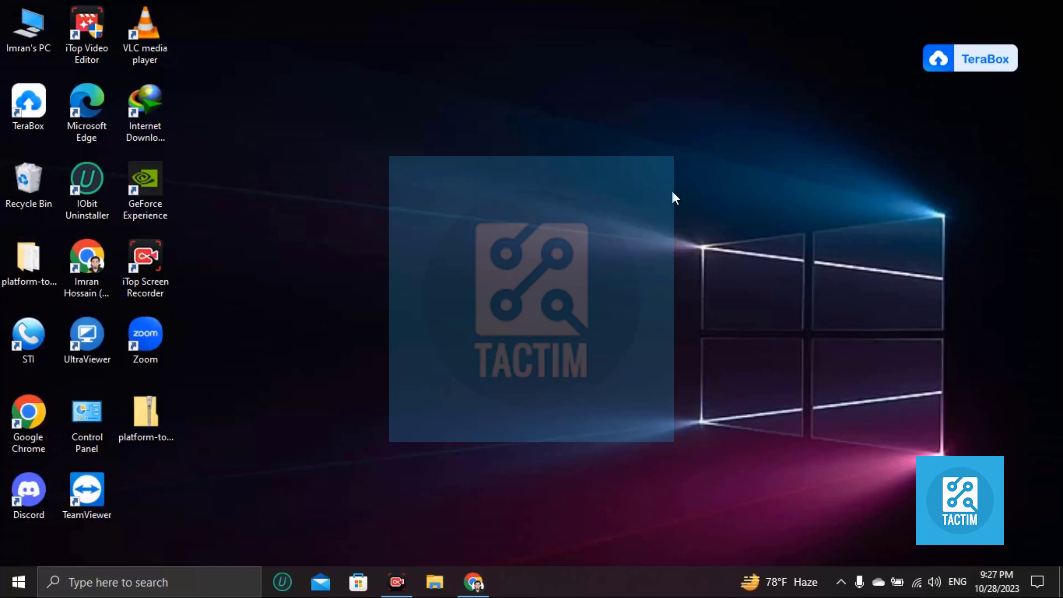
Launch Chrome, go to YouTube, maximize the window and show the account avatar menu.
{"action": "left_click", "coordinate": [86, 257]}
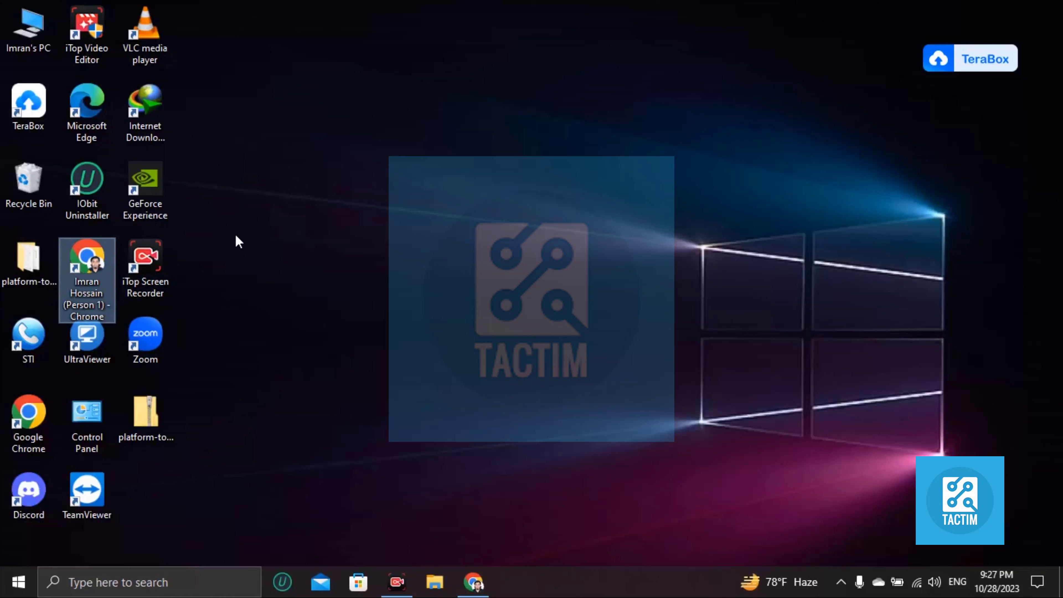
{"action": "double_click", "coordinate": [86, 259]}
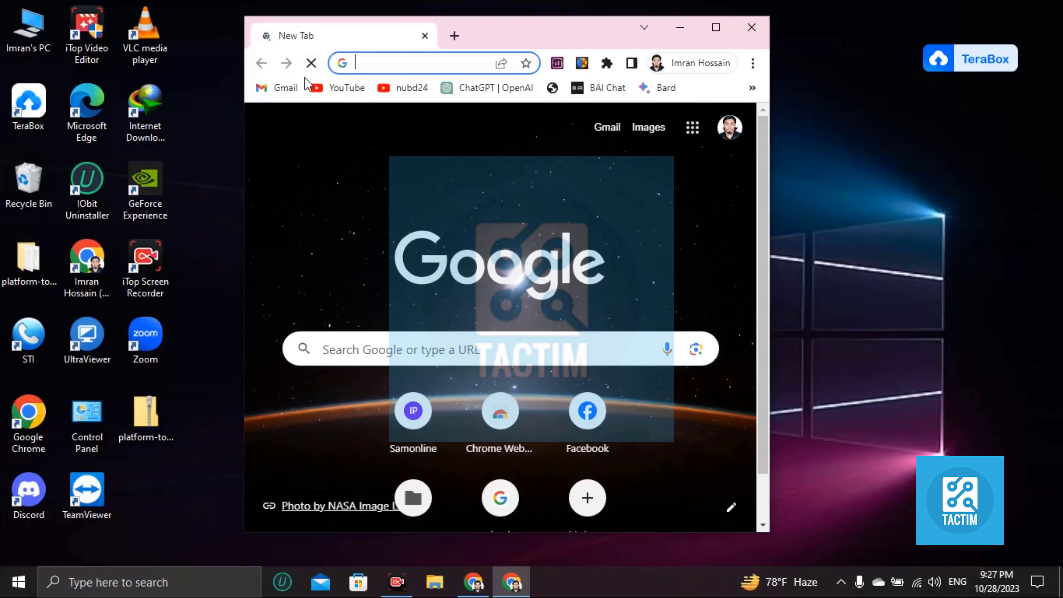
{"action": "left_click", "coordinate": [347, 87]}
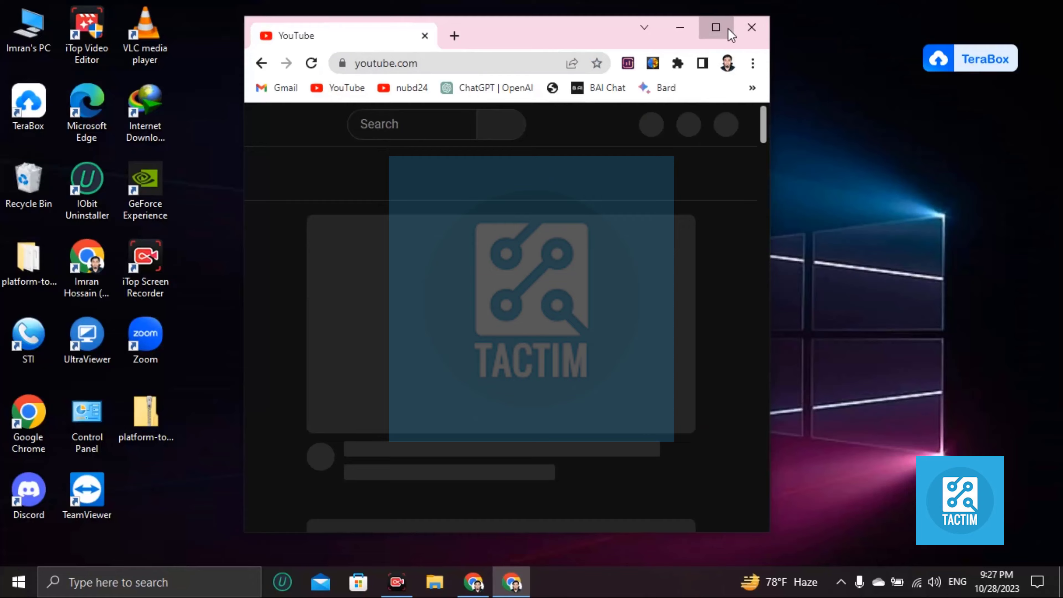
{"action": "left_click", "coordinate": [715, 28]}
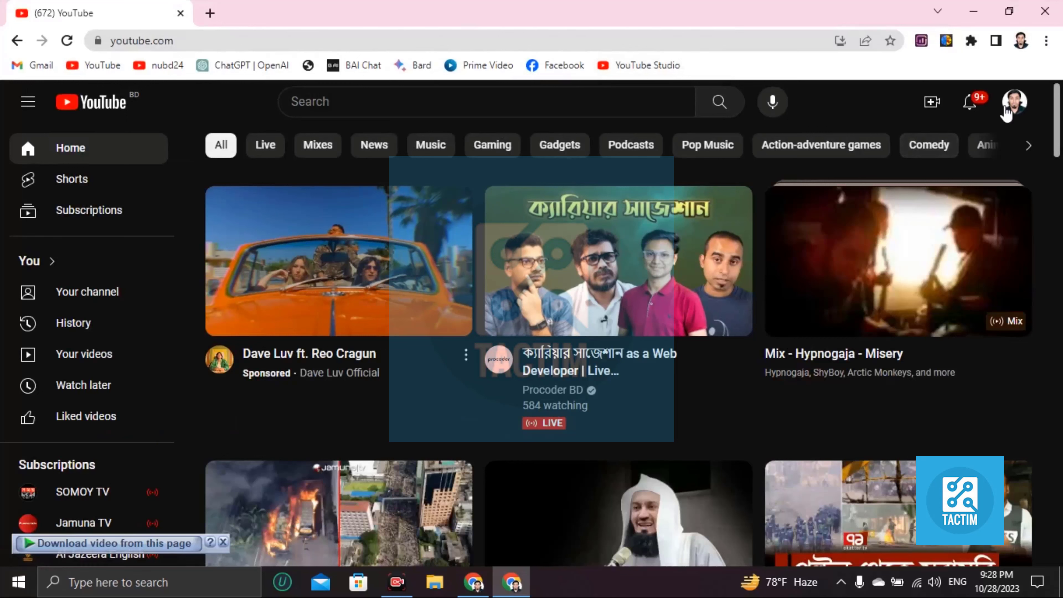
{"action": "left_click", "coordinate": [1015, 104]}
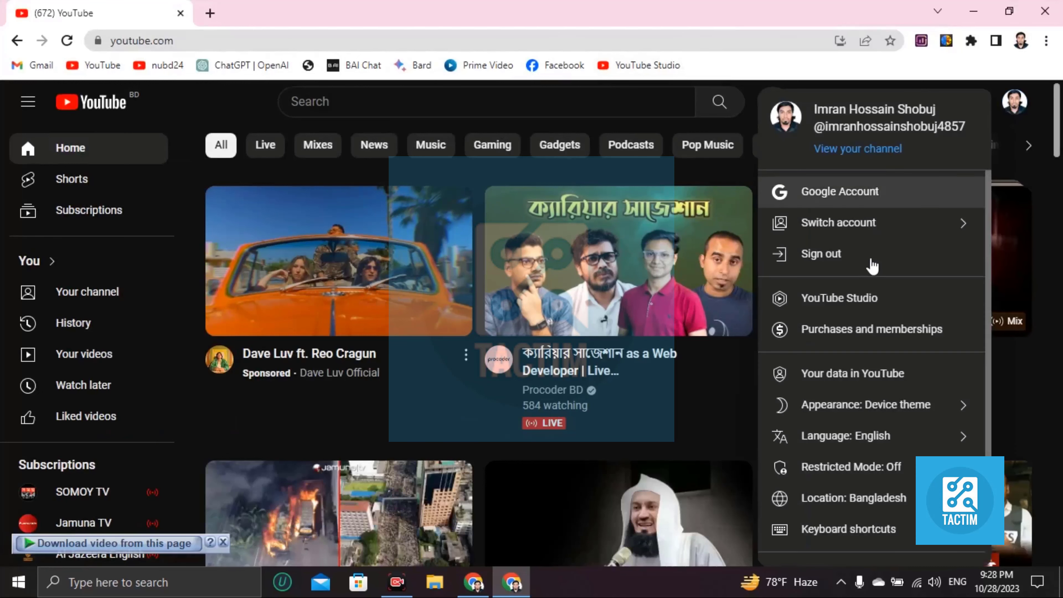
{"action": "mouse_move", "coordinate": [871, 308]}
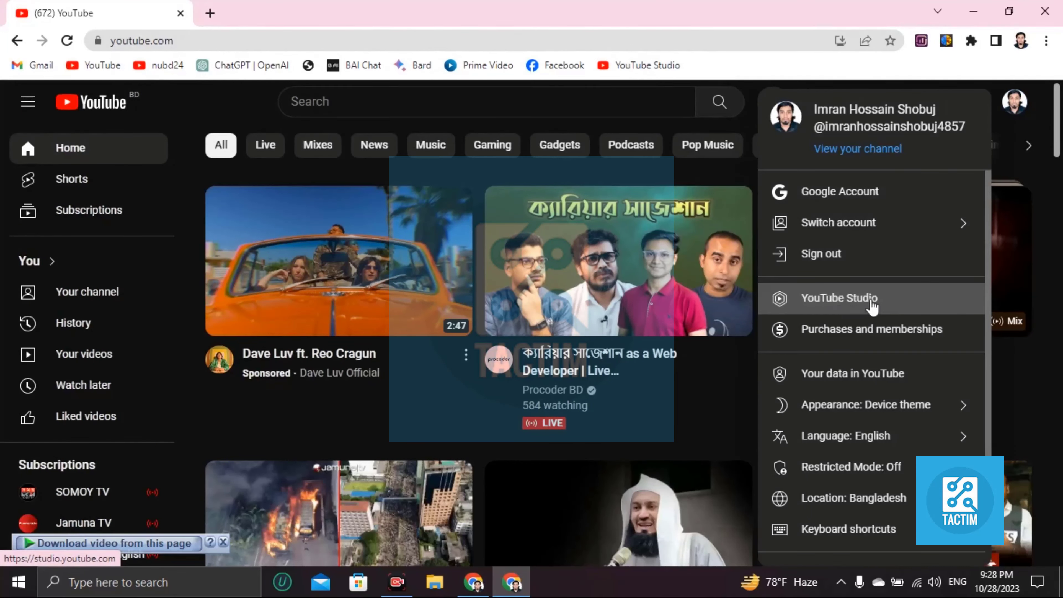
Switch to YouTube Studio and reach Settings > Channel > Advanced settings.
{"action": "left_click", "coordinate": [868, 305]}
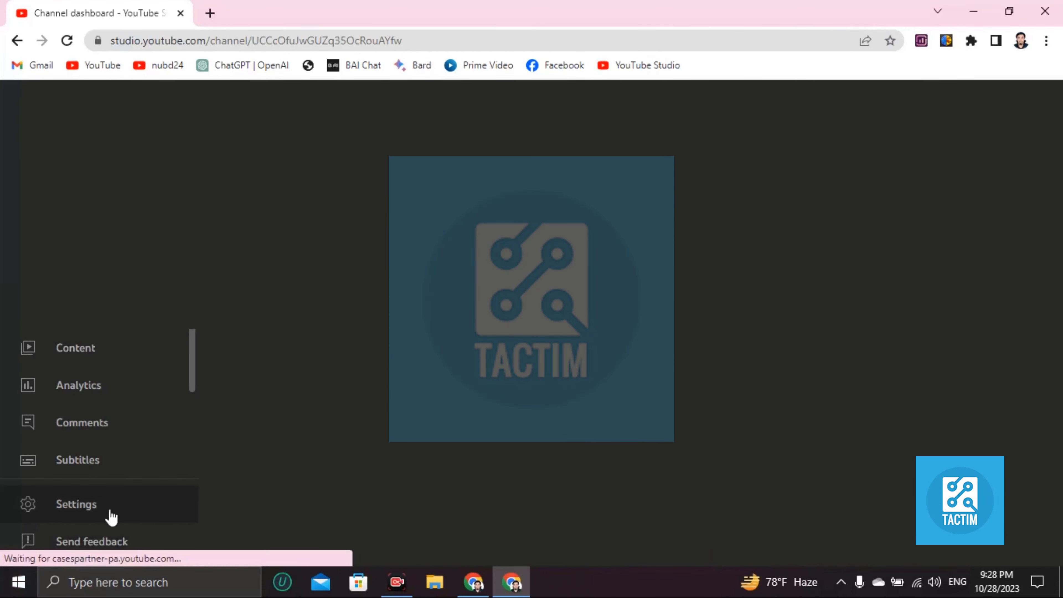
{"action": "left_click", "coordinate": [77, 504]}
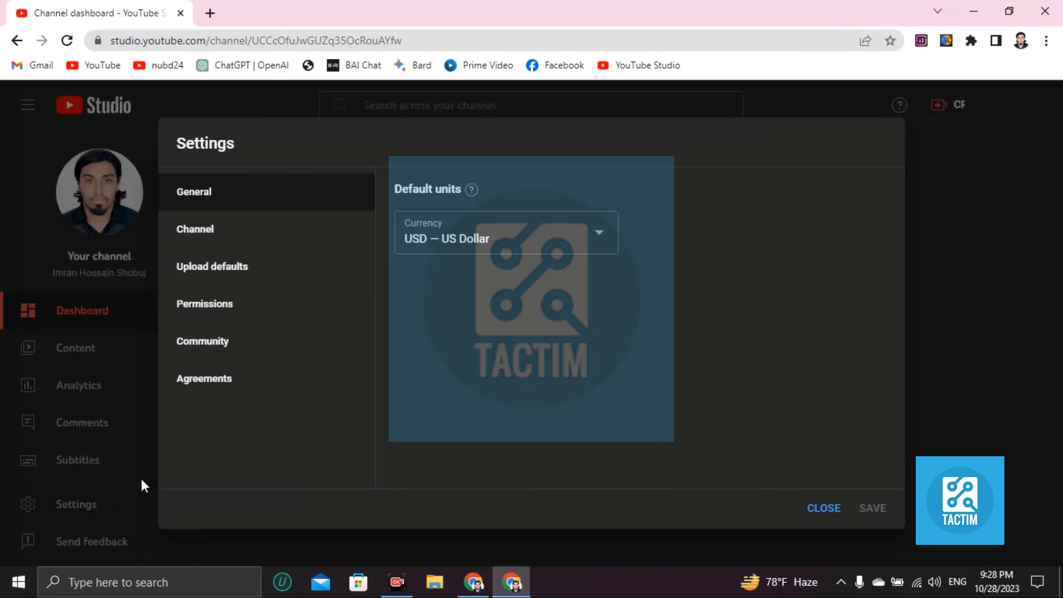
{"action": "mouse_move", "coordinate": [205, 219]}
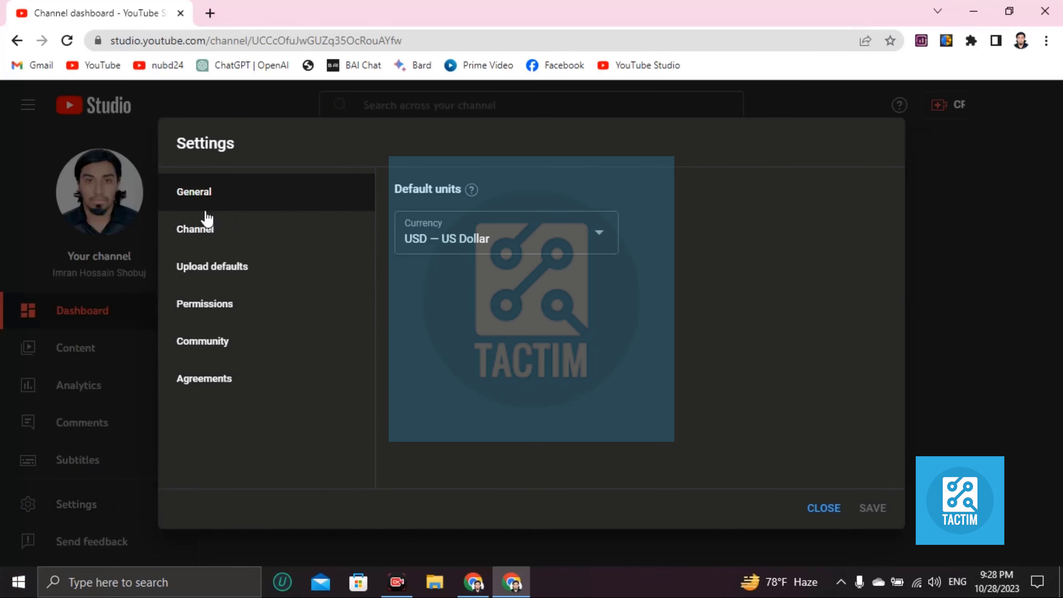
{"action": "left_click", "coordinate": [195, 229]}
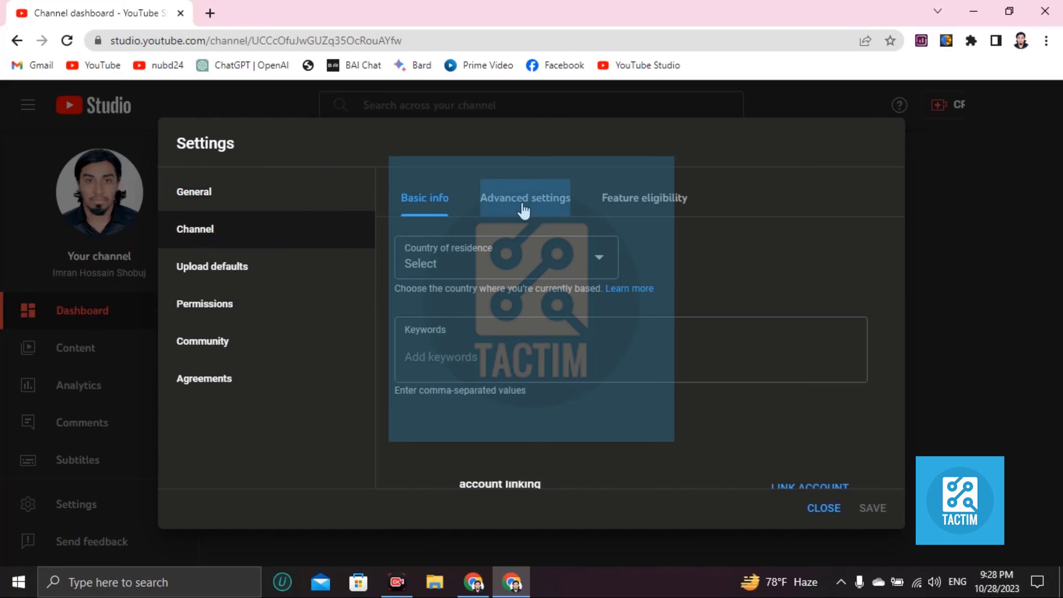
{"action": "left_click", "coordinate": [526, 198]}
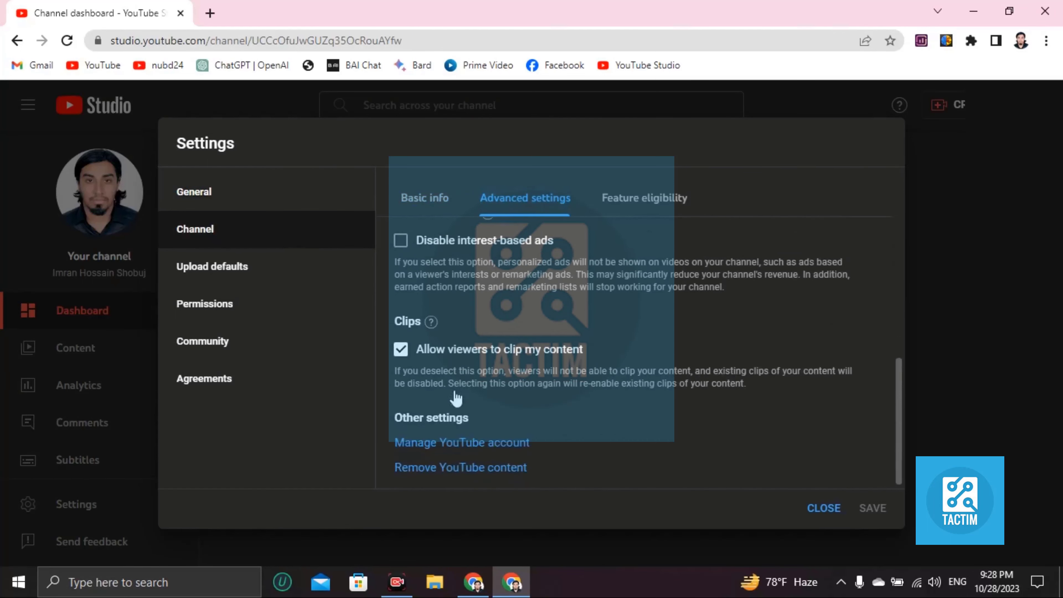
Go to Manage YouTube account and continue to Channel status and features.
{"action": "left_click", "coordinate": [460, 442]}
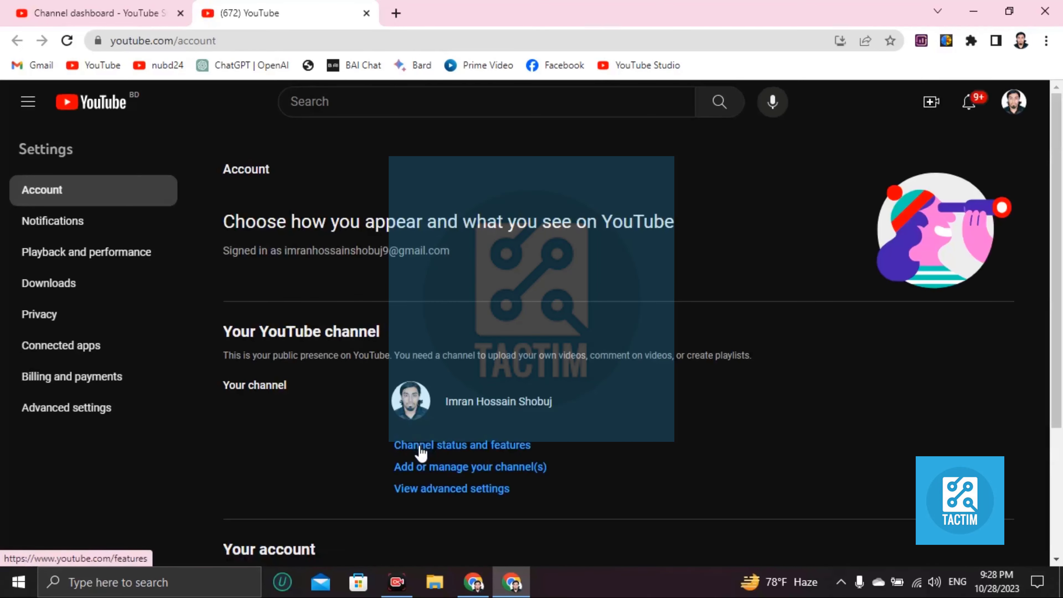
{"action": "mouse_move", "coordinate": [444, 455]}
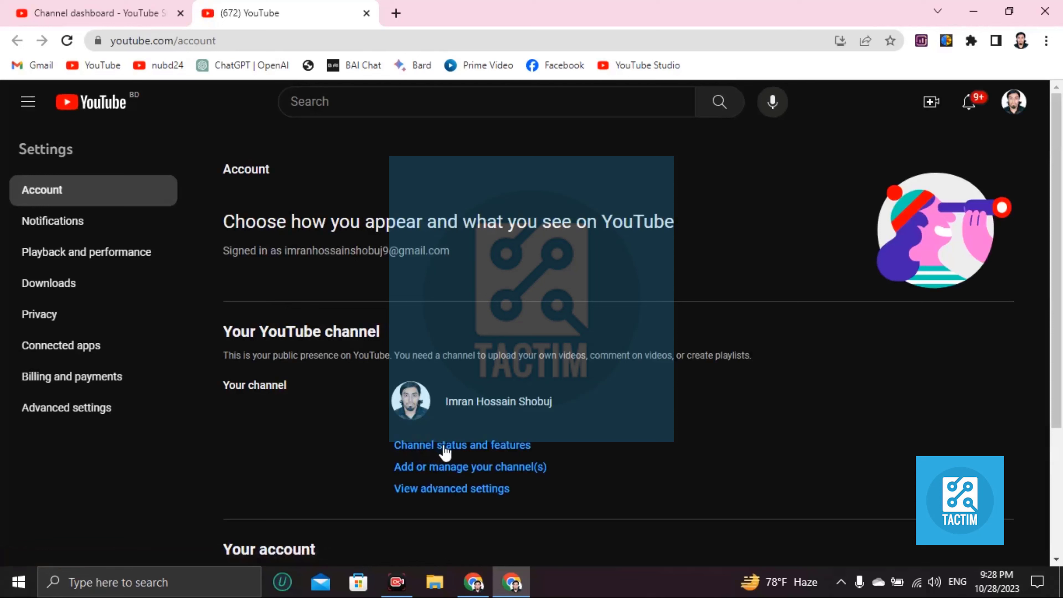
{"action": "mouse_move", "coordinate": [435, 462]}
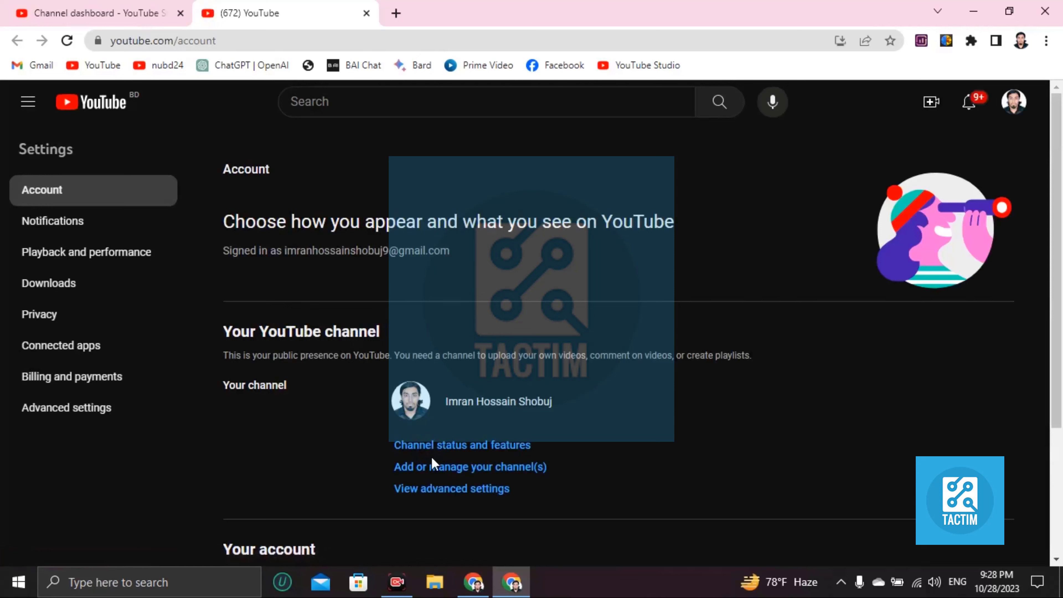
{"action": "scroll", "scroll_direction": "down", "scroll_amount": 3}
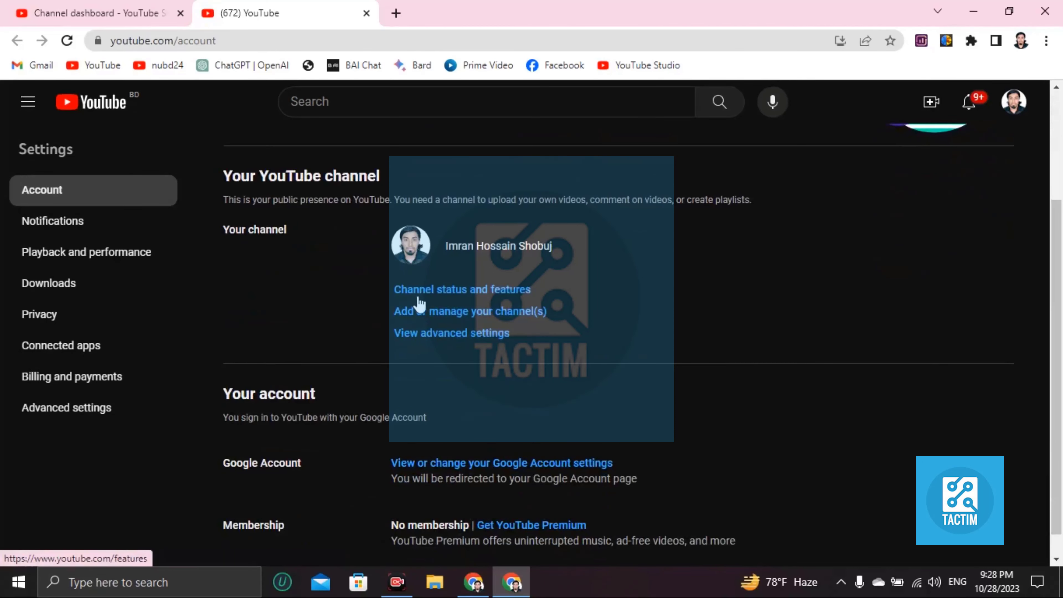
{"action": "mouse_move", "coordinate": [445, 322]}
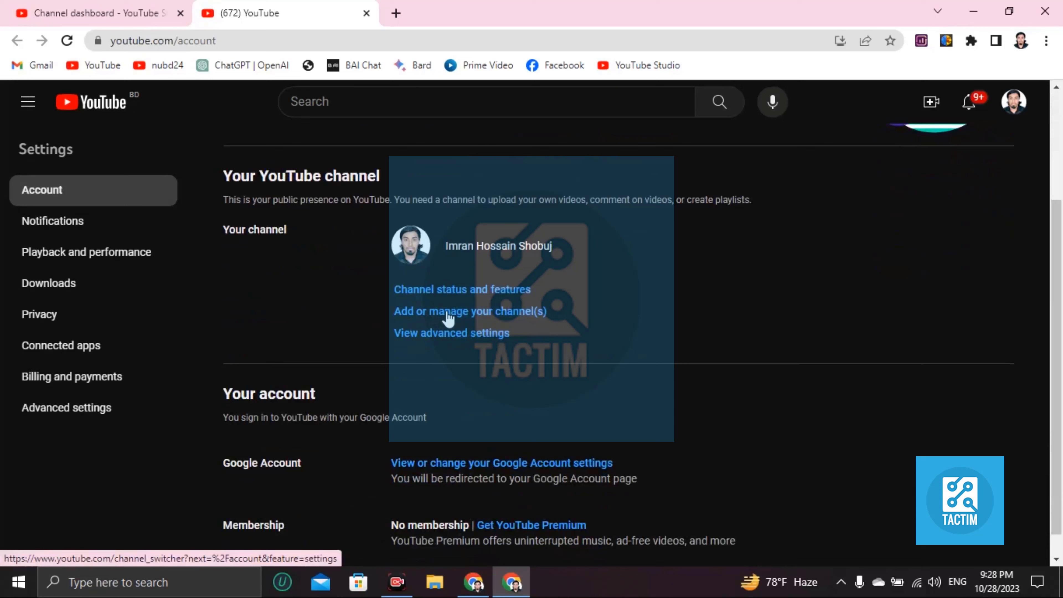
{"action": "mouse_move", "coordinate": [441, 334]}
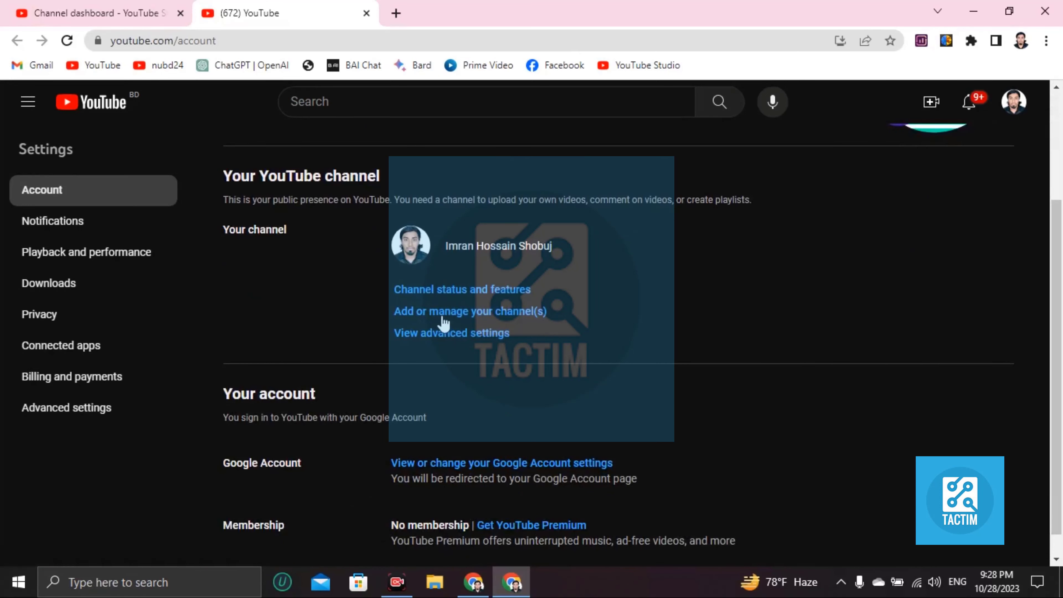
{"action": "mouse_move", "coordinate": [405, 305]}
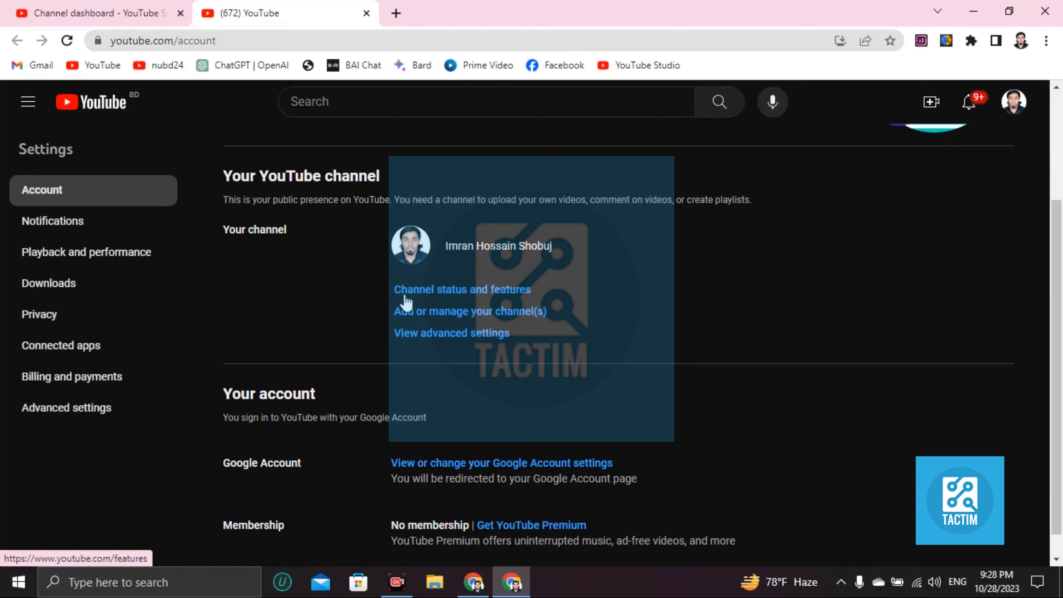
{"action": "mouse_move", "coordinate": [445, 307]}
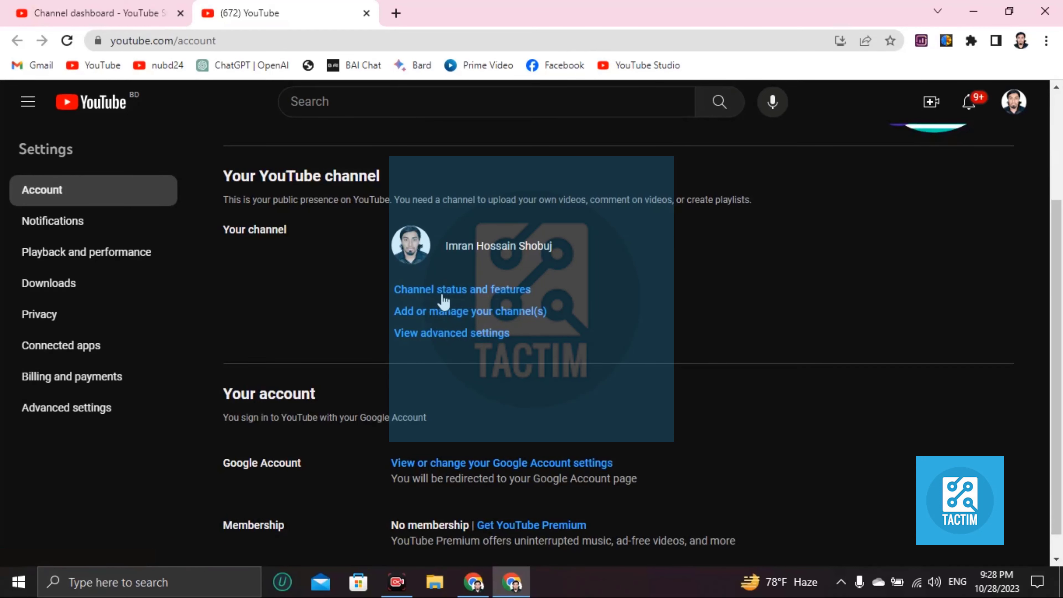
{"action": "left_click", "coordinate": [461, 289]}
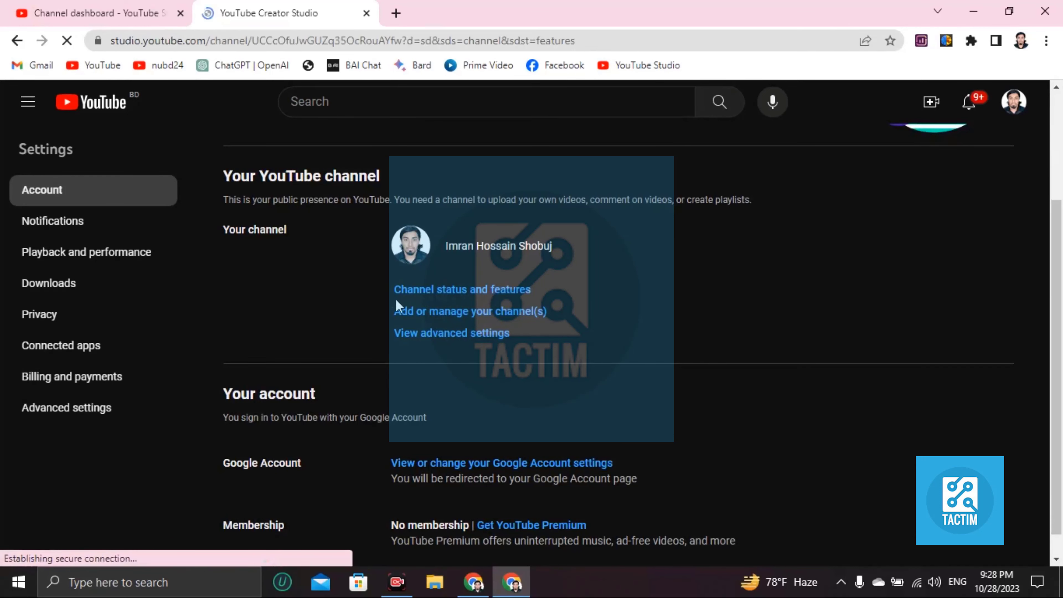
Expand Standard and Intermediate features on Feature eligibility to reveal the Verify phone number requirement.
{"action": "left_click", "coordinate": [461, 290]}
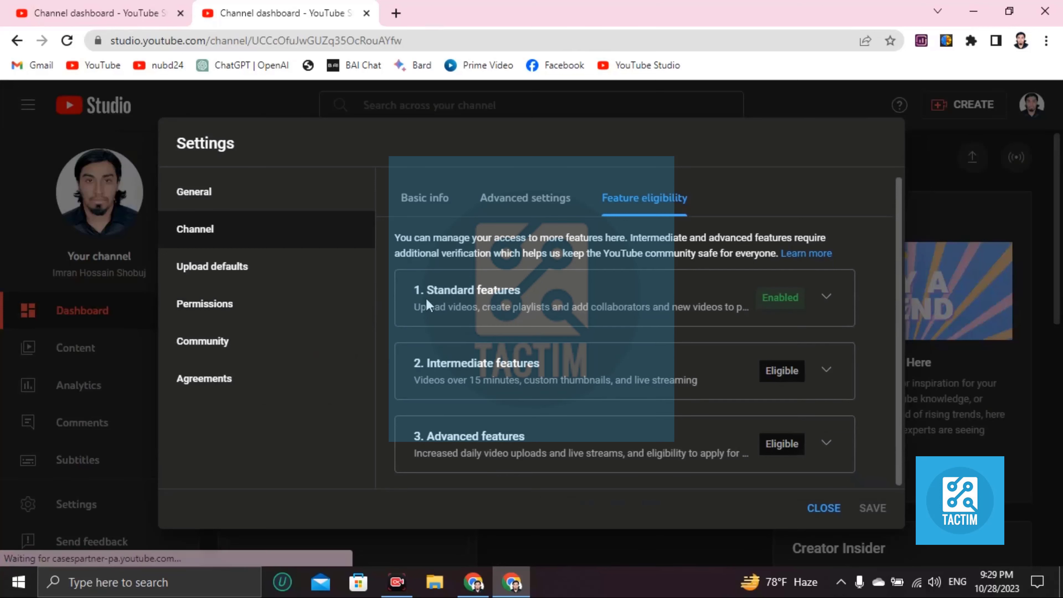
{"action": "left_click", "coordinate": [826, 298]}
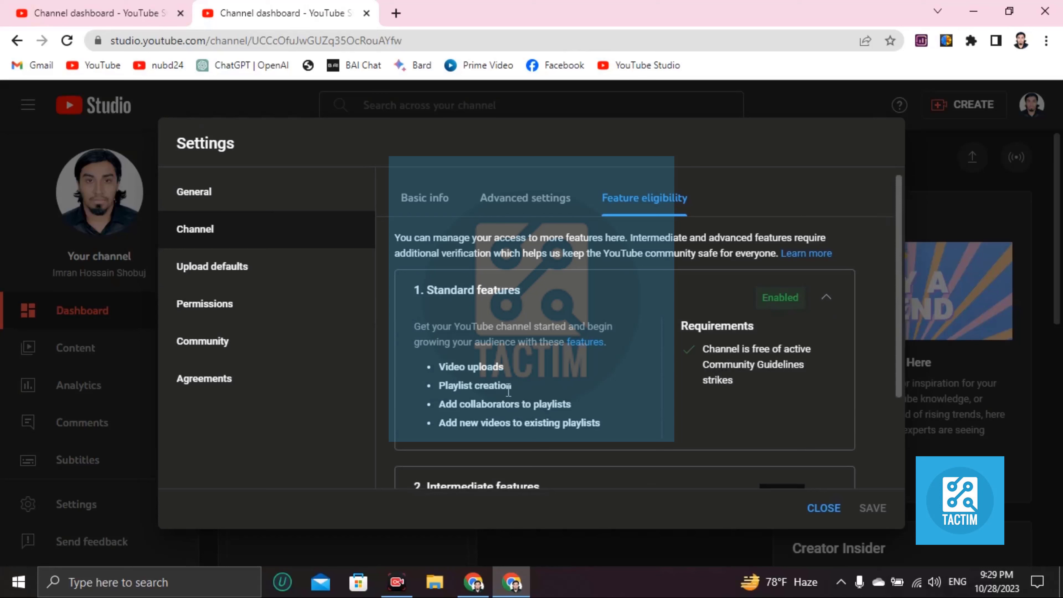
{"action": "mouse_move", "coordinate": [474, 445]}
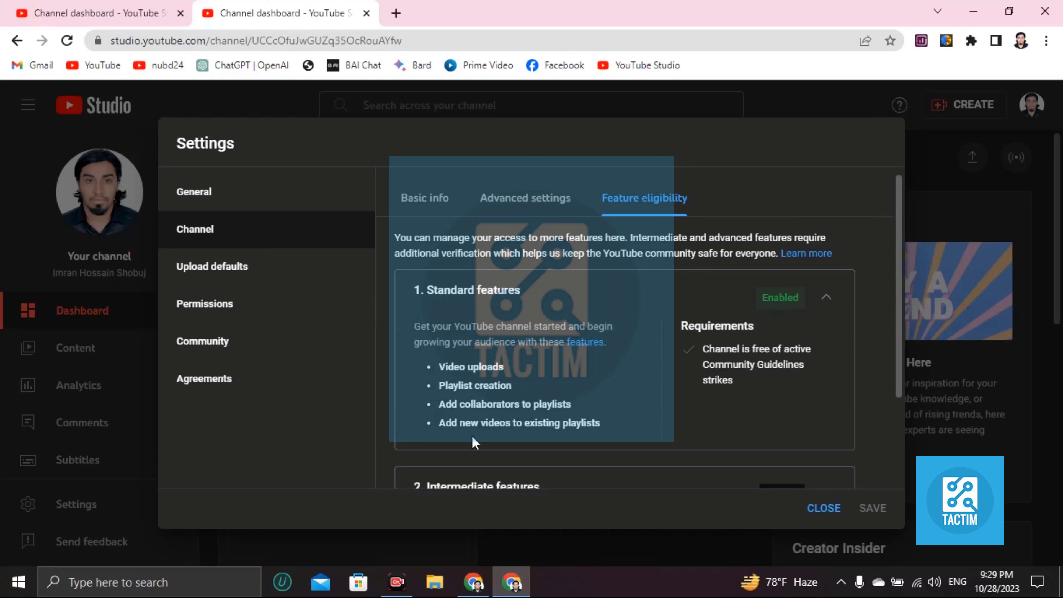
{"action": "scroll", "scroll_direction": "down", "scroll_amount": 3}
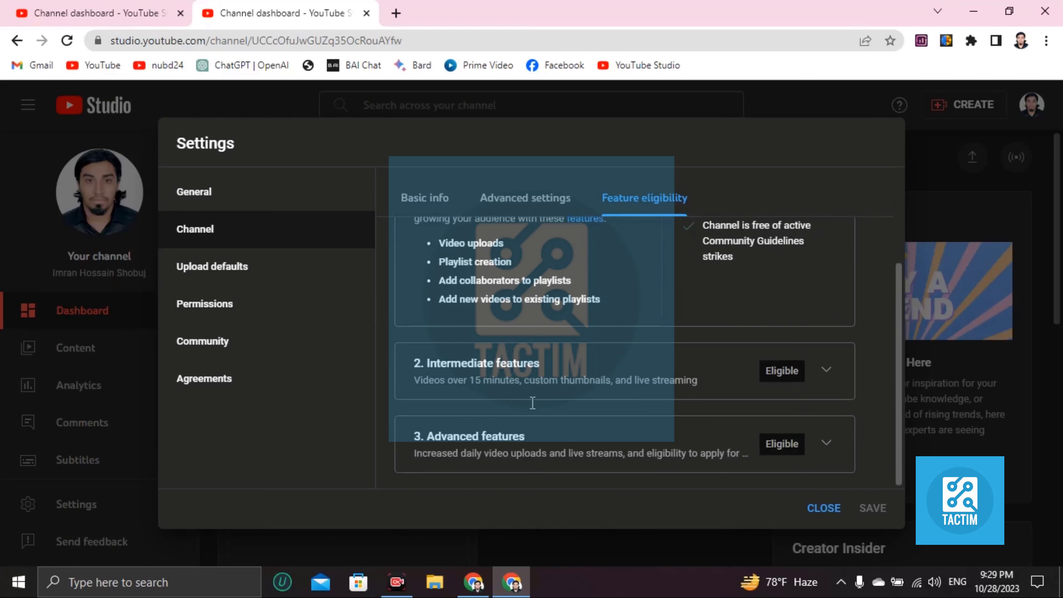
{"action": "left_click", "coordinate": [826, 370]}
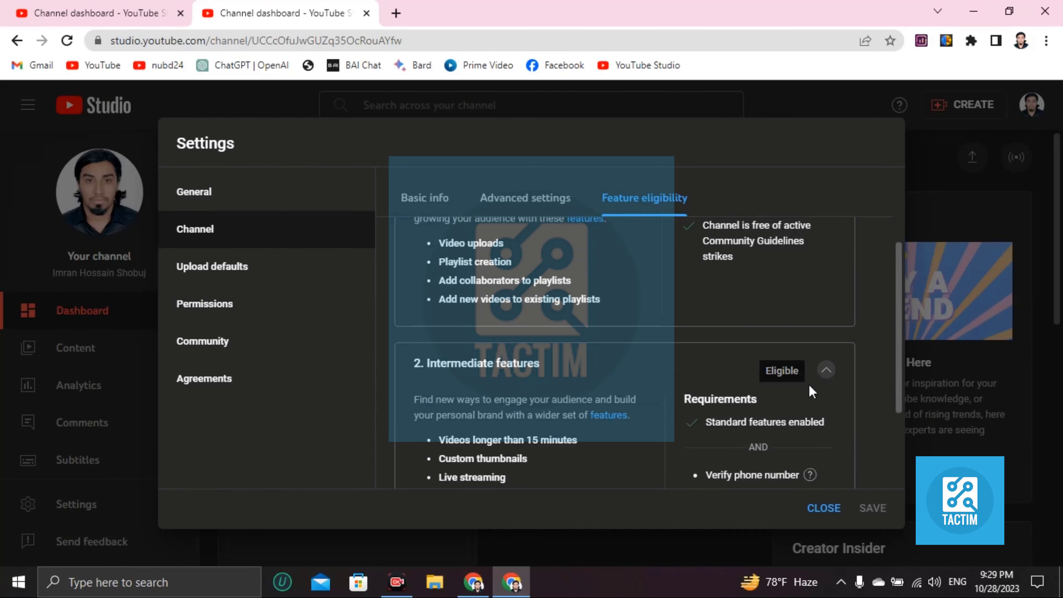
{"action": "scroll", "scroll_direction": "down", "scroll_amount": 3}
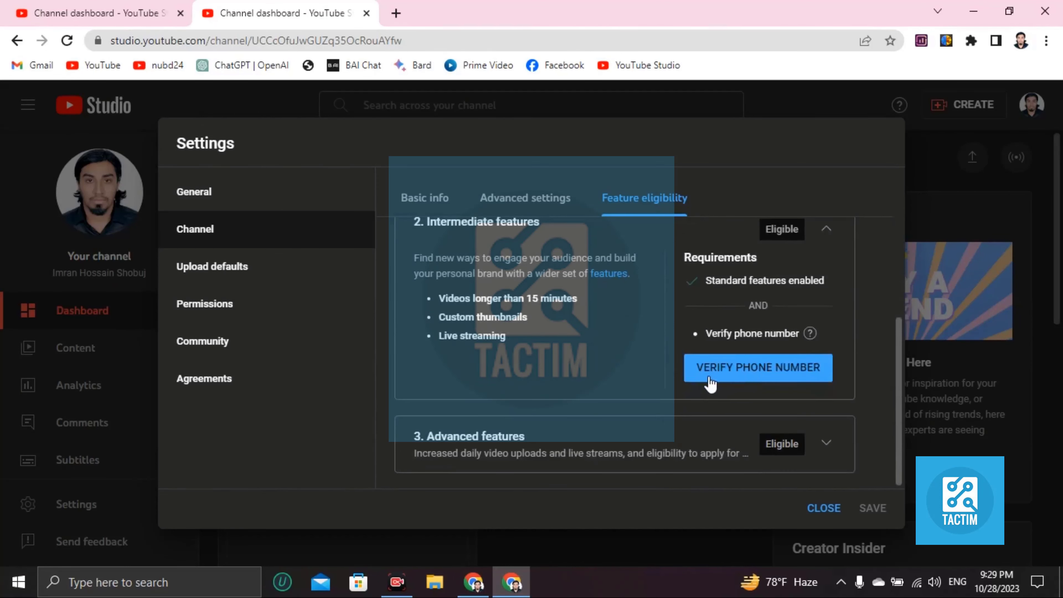
{"action": "scroll", "scroll_direction": "down", "scroll_amount": 3}
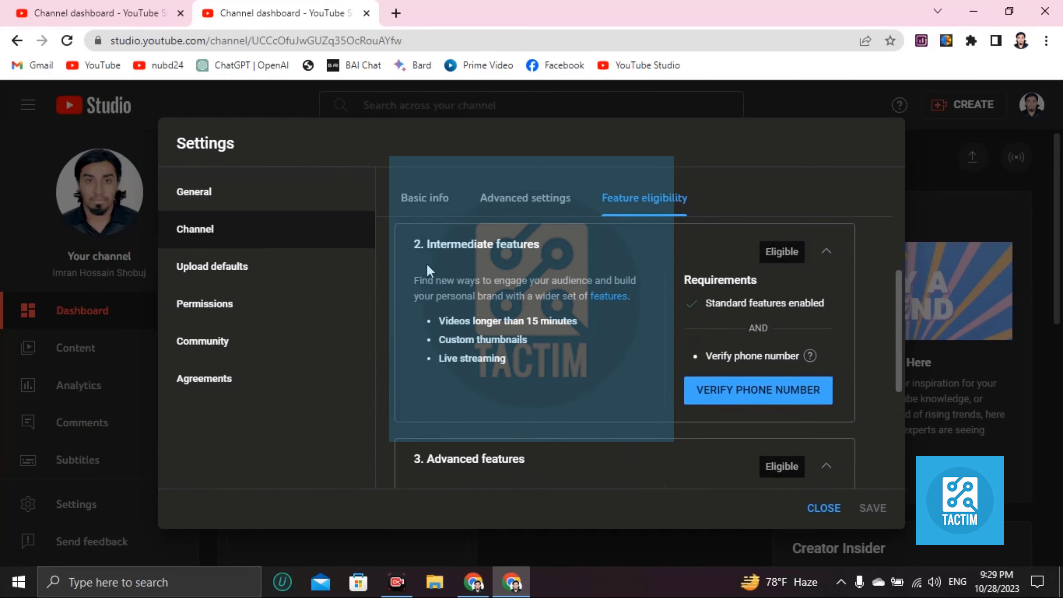
{"action": "mouse_move", "coordinate": [446, 340]}
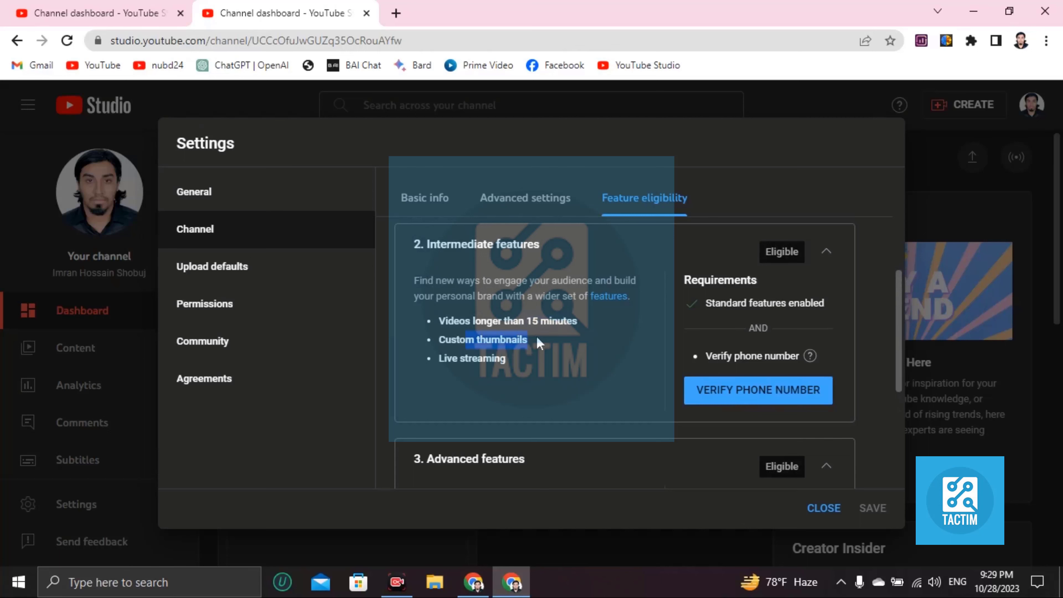
{"action": "mouse_move", "coordinate": [700, 336]}
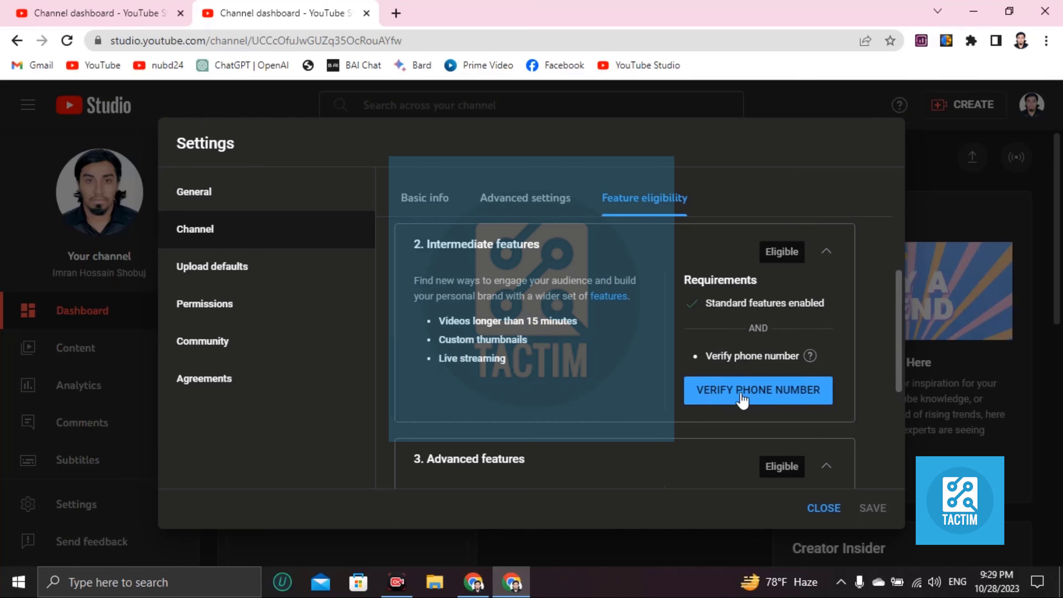
{"action": "mouse_move", "coordinate": [768, 353]}
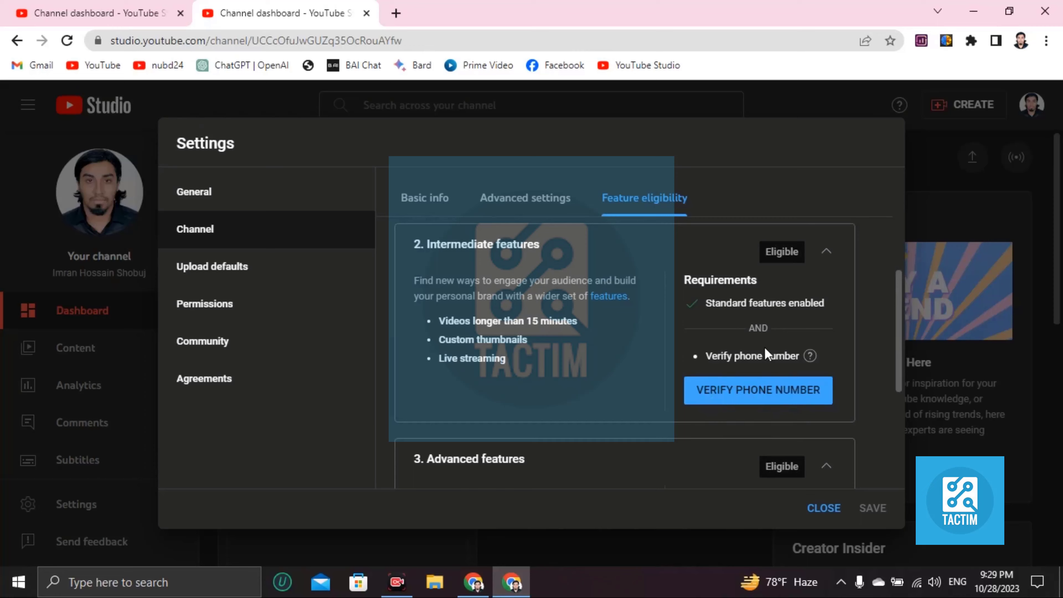
{"action": "scroll", "scroll_direction": "down", "scroll_amount": 3}
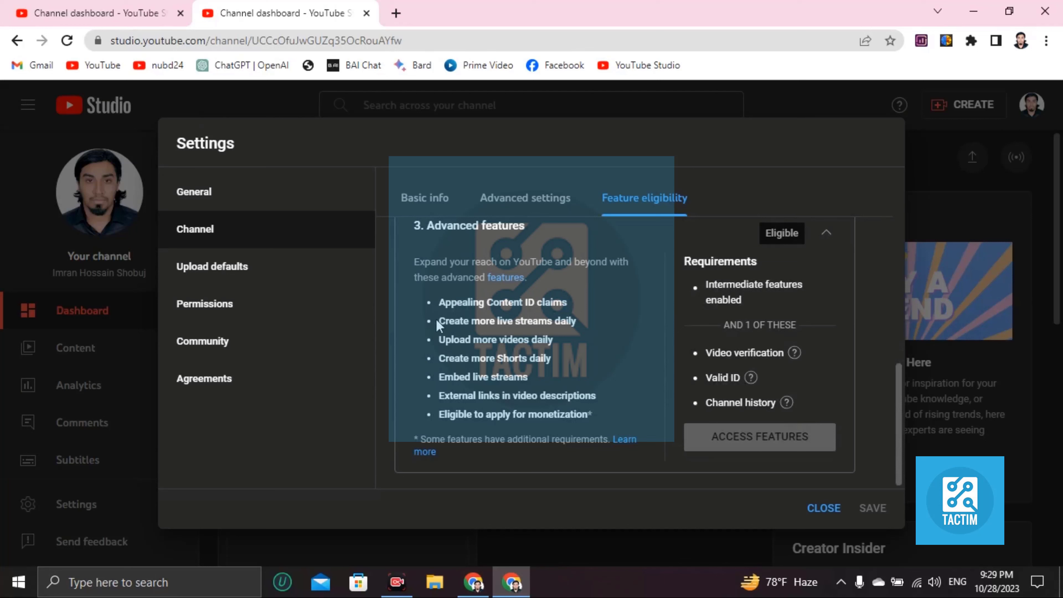
{"action": "double_click", "coordinate": [506, 321]}
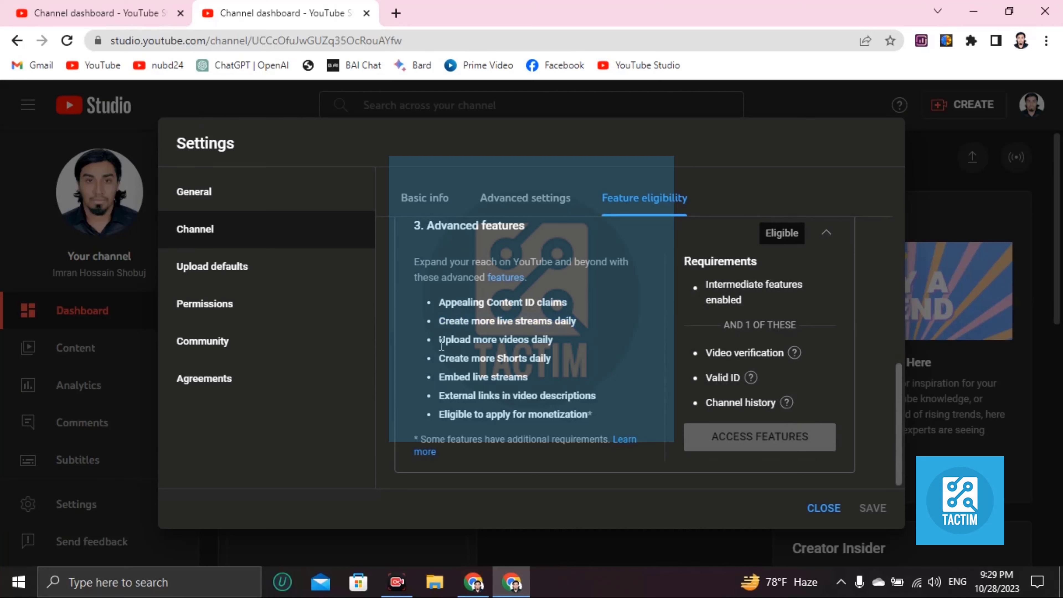
{"action": "mouse_move", "coordinate": [529, 358]}
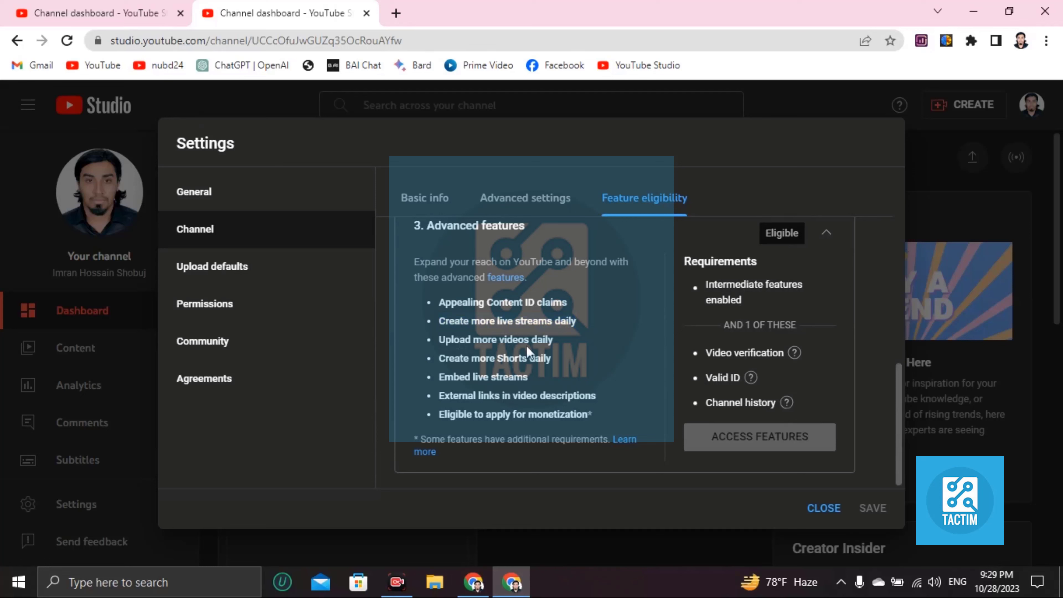
{"action": "mouse_move", "coordinate": [507, 378]}
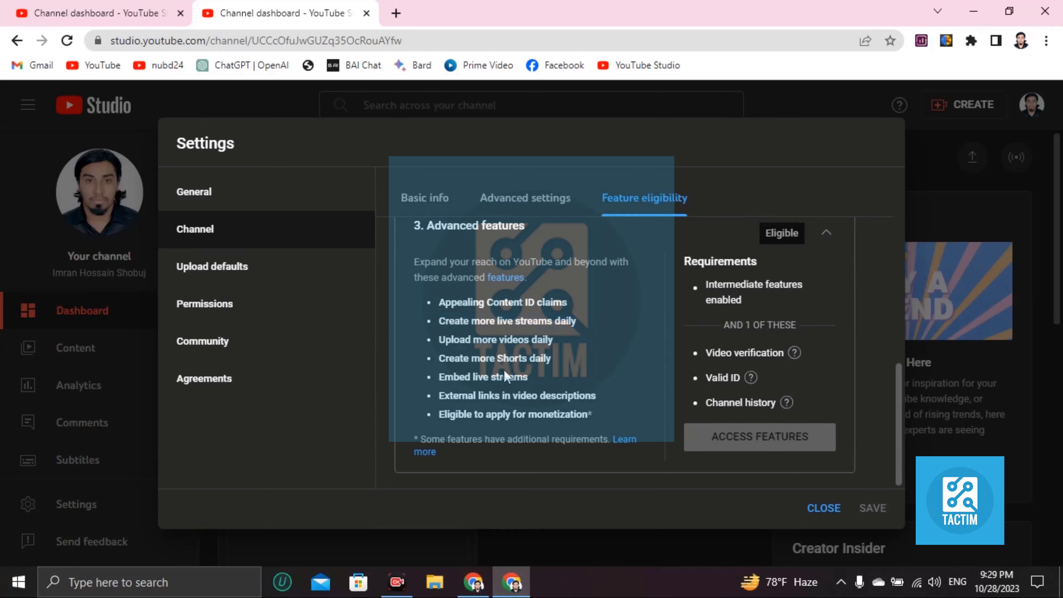
{"action": "mouse_move", "coordinate": [507, 397]}
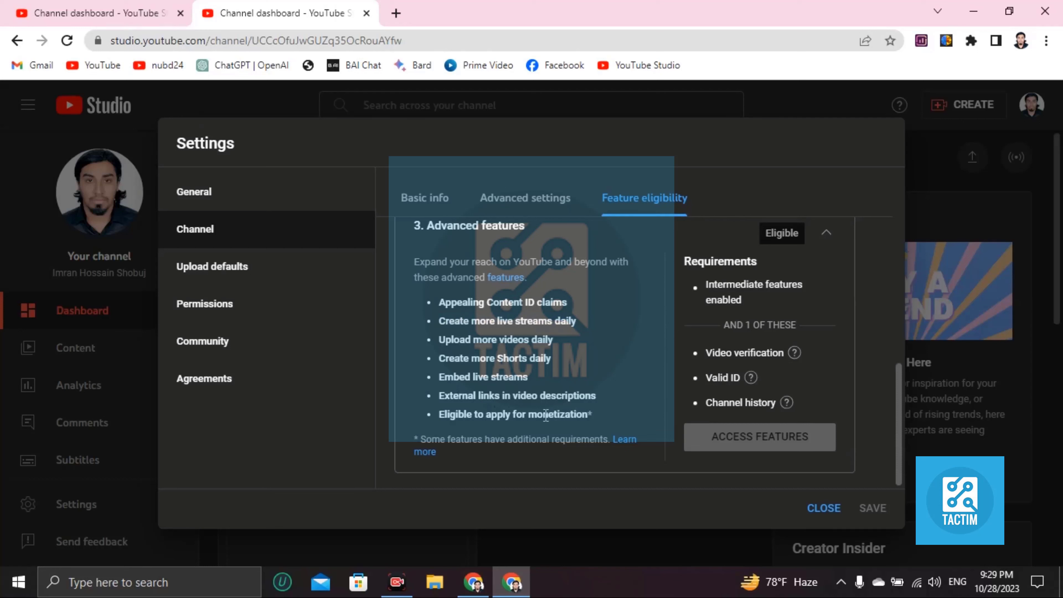
{"action": "mouse_move", "coordinate": [448, 417]}
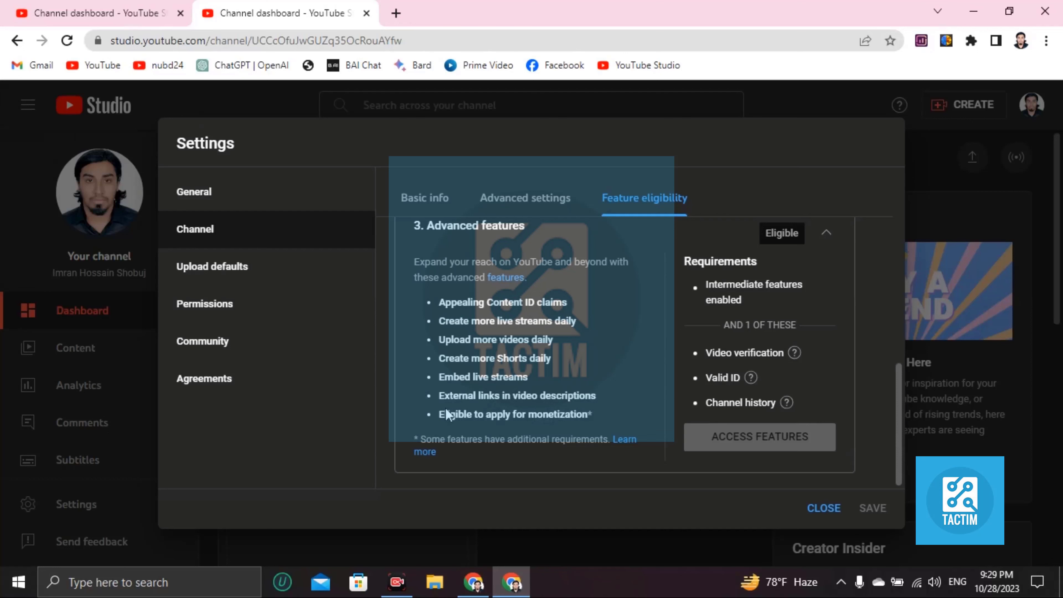
{"action": "mouse_move", "coordinate": [514, 435]}
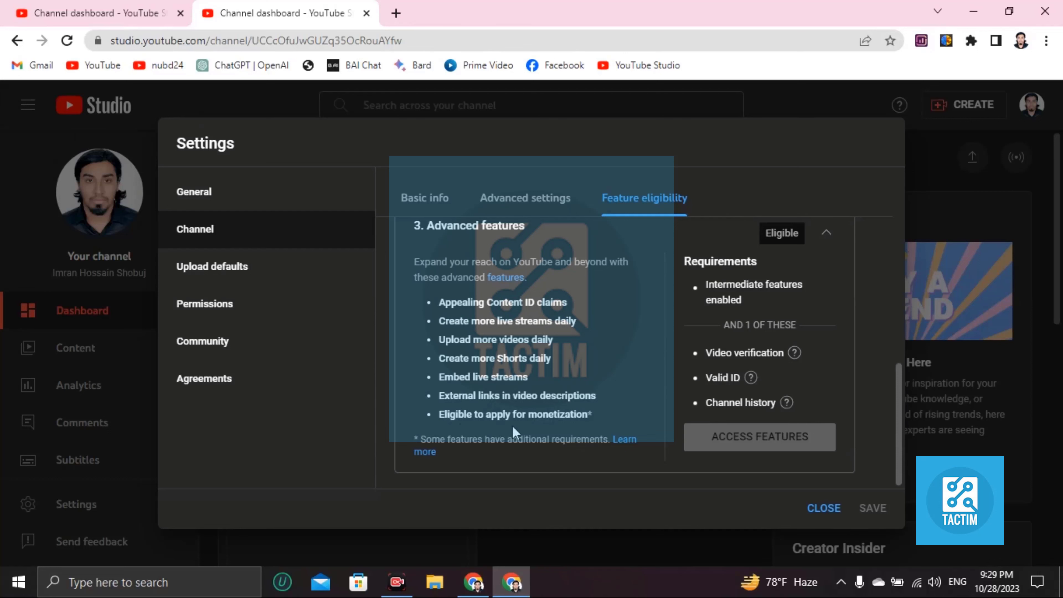
{"action": "mouse_move", "coordinate": [563, 421]}
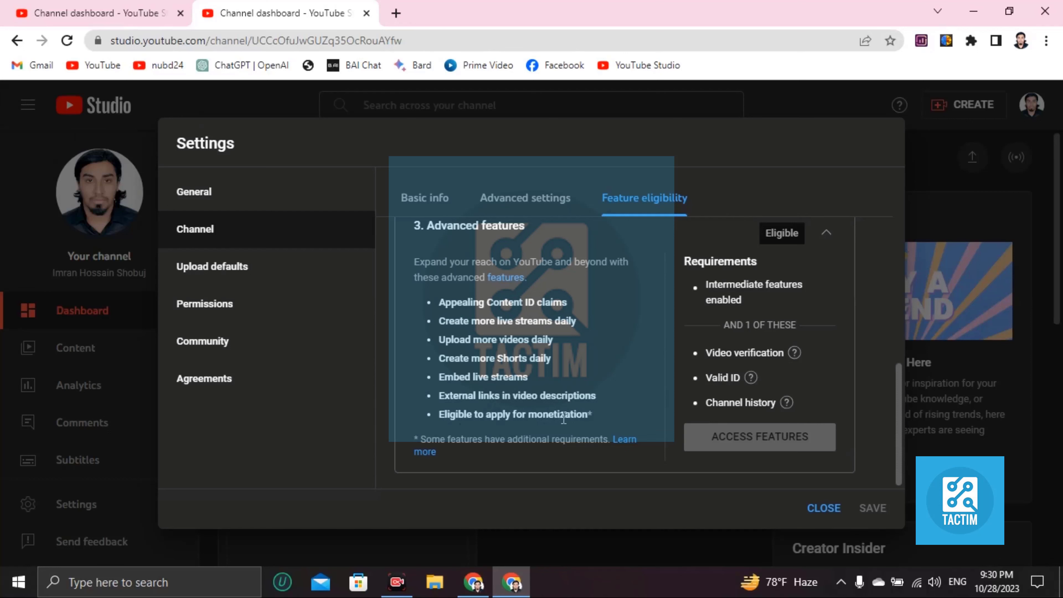
{"action": "mouse_move", "coordinate": [745, 458]}
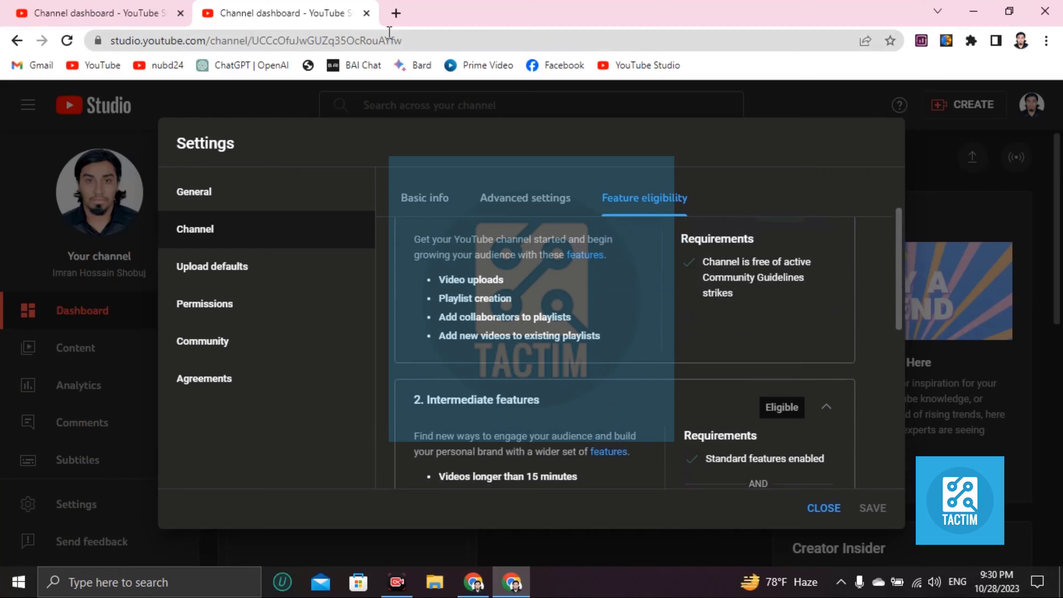
Navigate a new tab to youtube.com/verify, reaching the phone verification page with Bangladesh preset.
{"action": "left_click", "coordinate": [395, 13]}
{"action": "type", "text": "www.youtube.com/vr"}
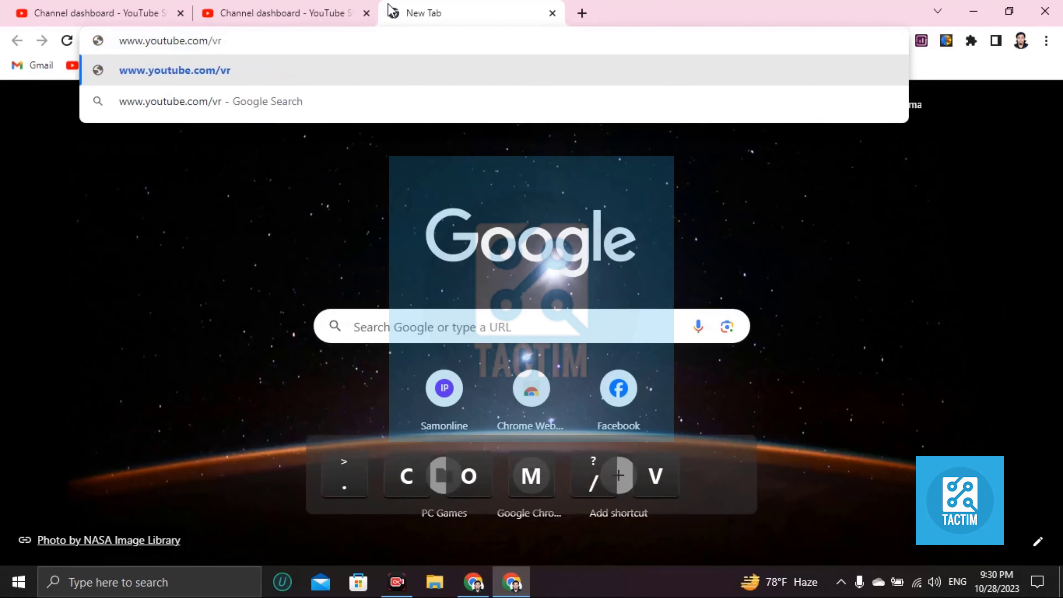
{"action": "type", "text": "eri"}
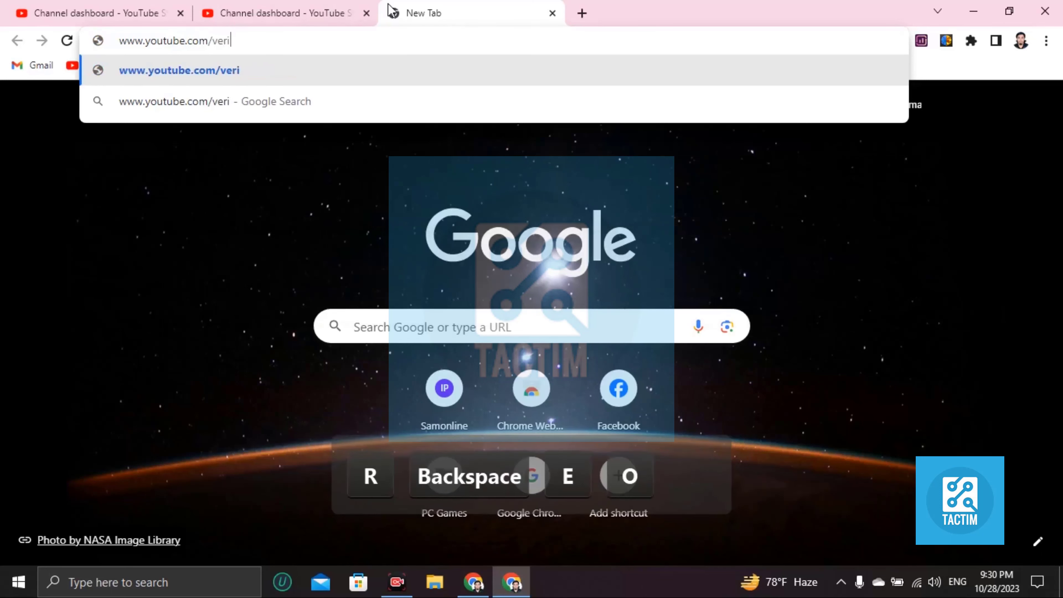
{"action": "key", "text": "Enter"}
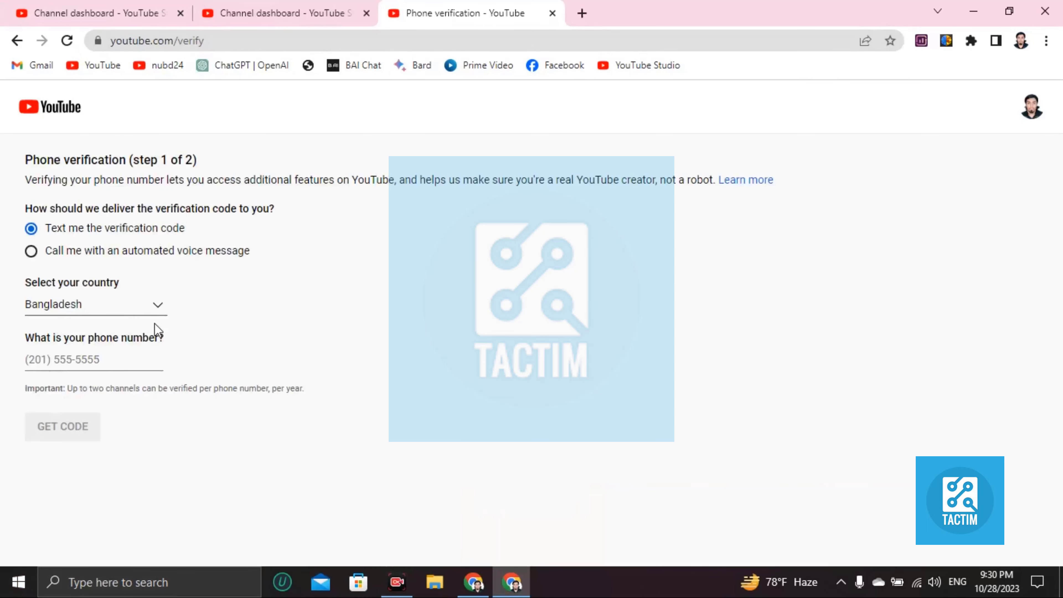
Enter the Bangladesh phone number so the Get Code button becomes active.
{"action": "left_click", "coordinate": [71, 361]}
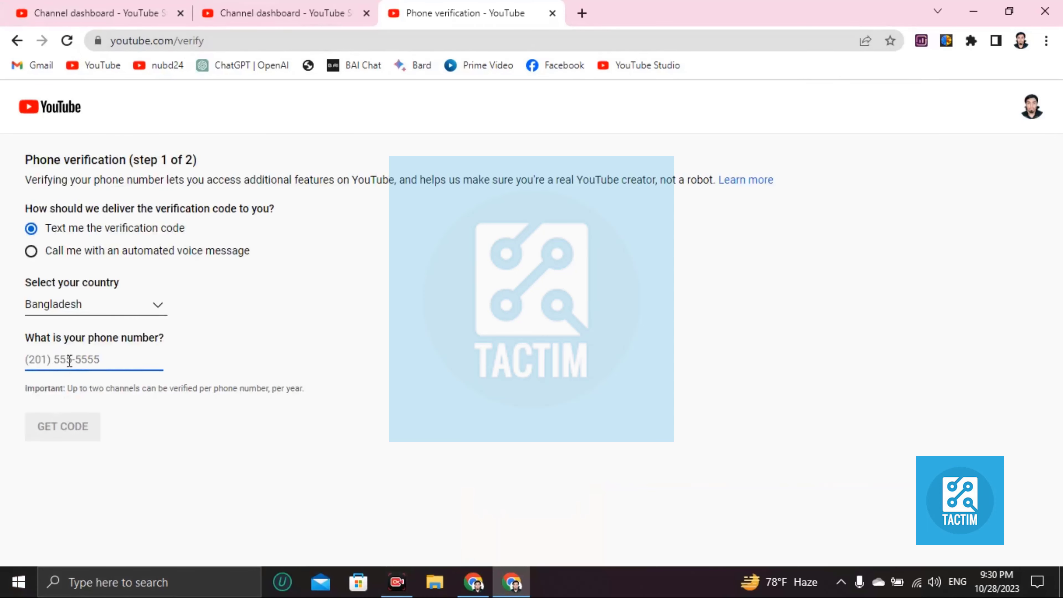
{"action": "type", "text": "3"}
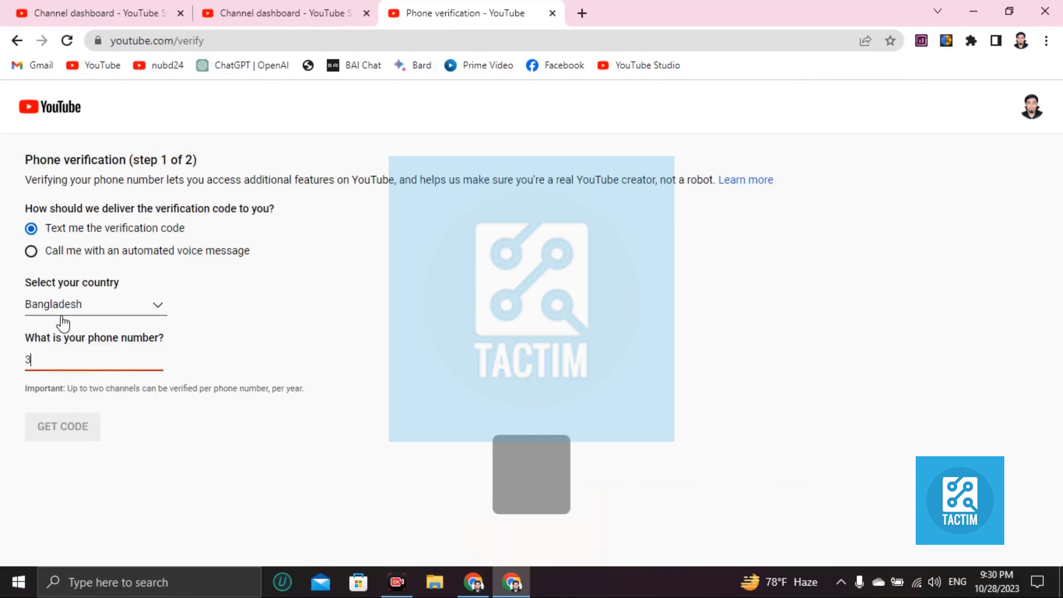
{"action": "type", "text": "93-92132"}
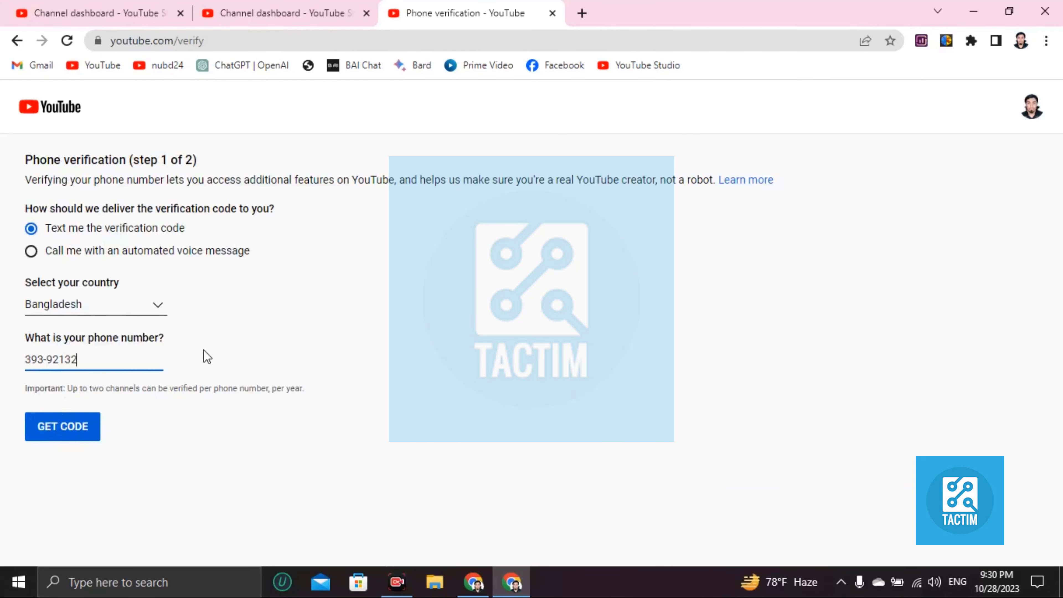
{"action": "mouse_move", "coordinate": [332, 351]}
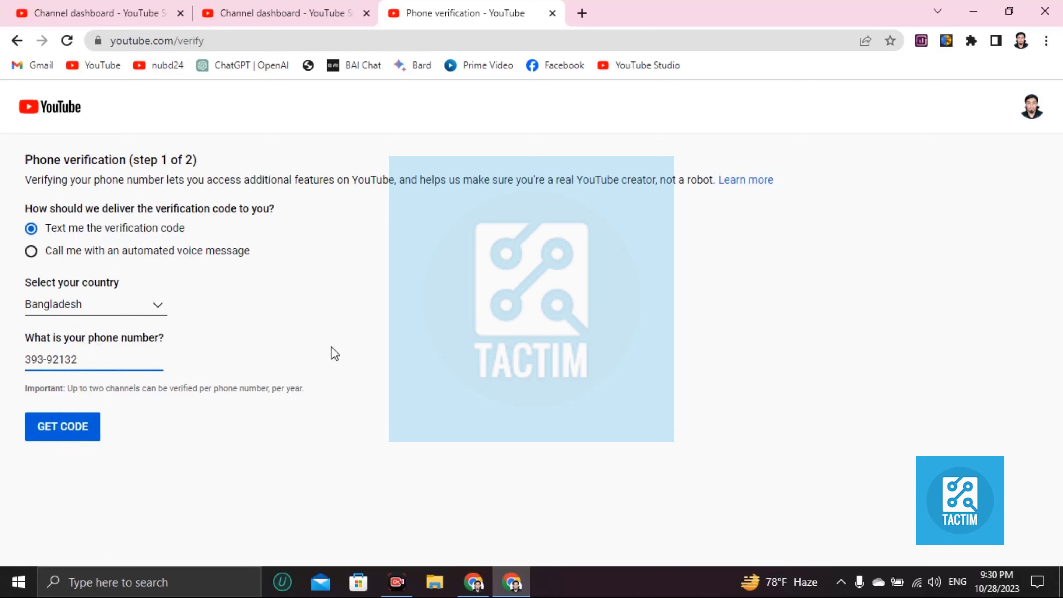
{"action": "mouse_move", "coordinate": [318, 393]}
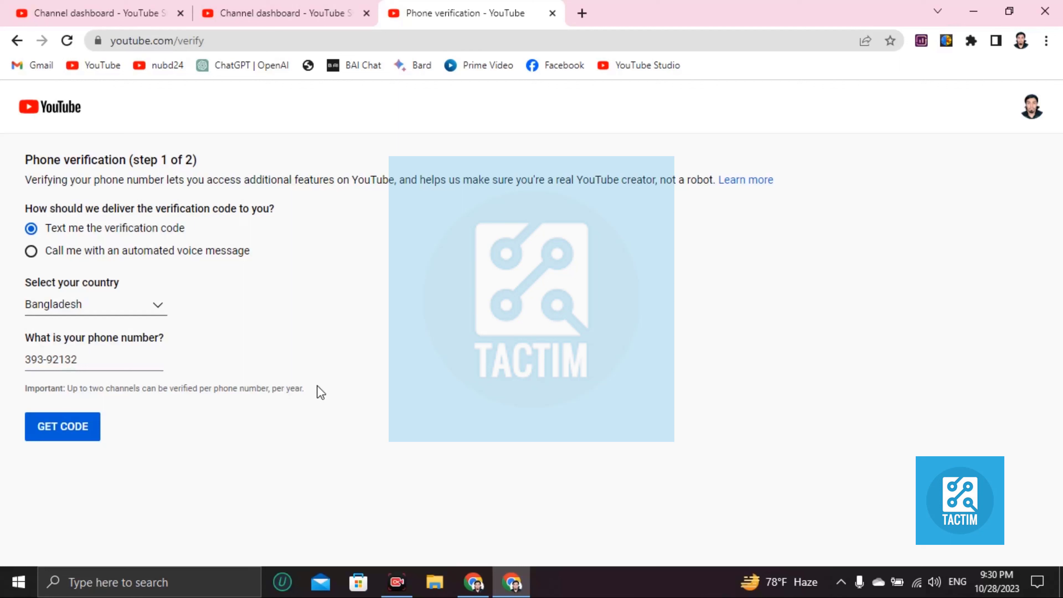
{"action": "mouse_move", "coordinate": [315, 398]}
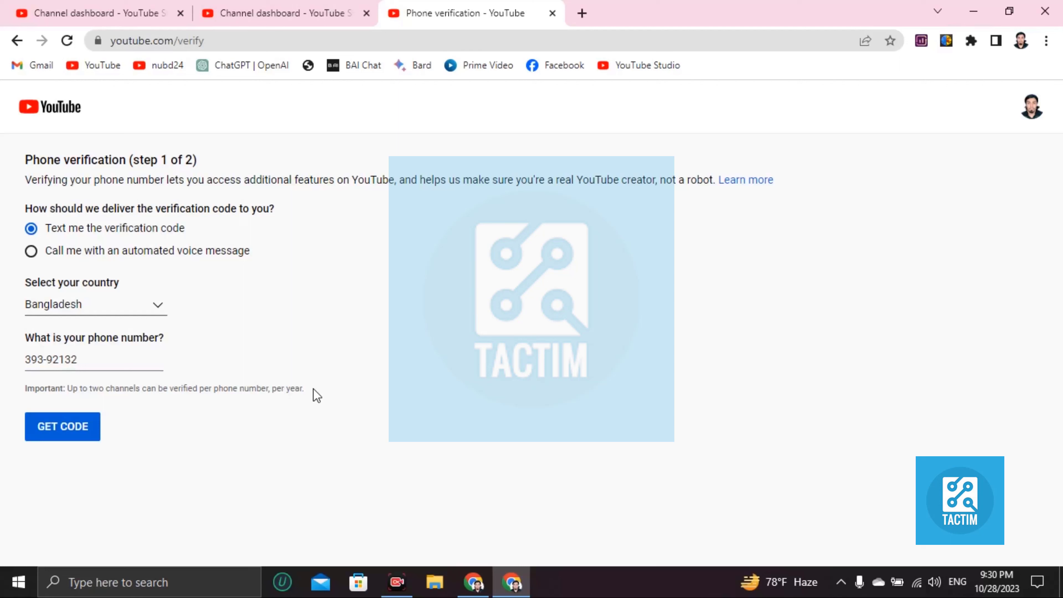
{"action": "mouse_move", "coordinate": [358, 462]}
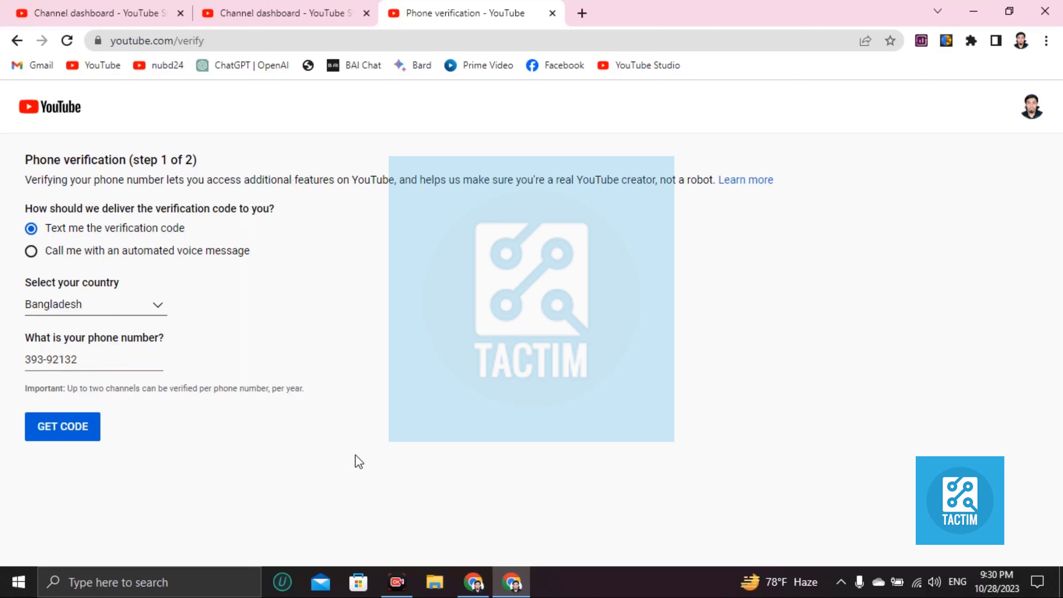